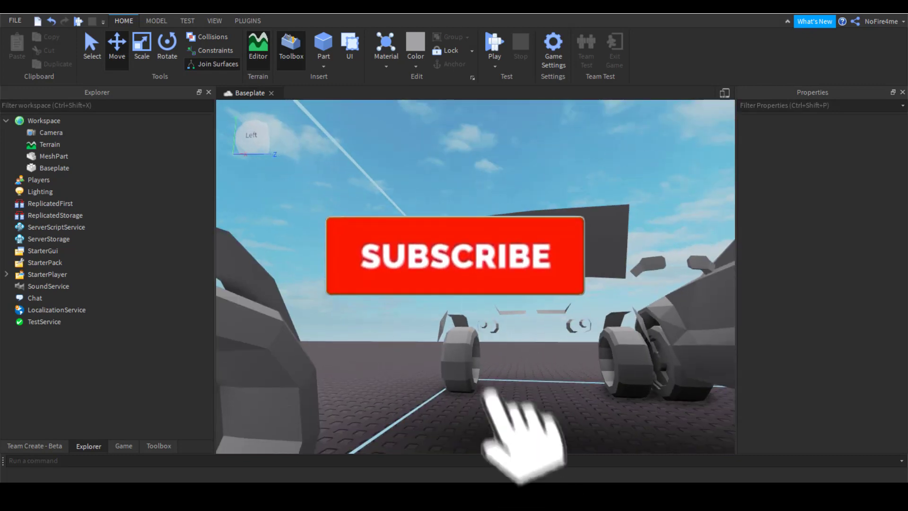
- Inspect the car from the front and through the scene camera, hiding Area.001 and Area.002
{"action": "left_click", "coordinate": [454, 256]}
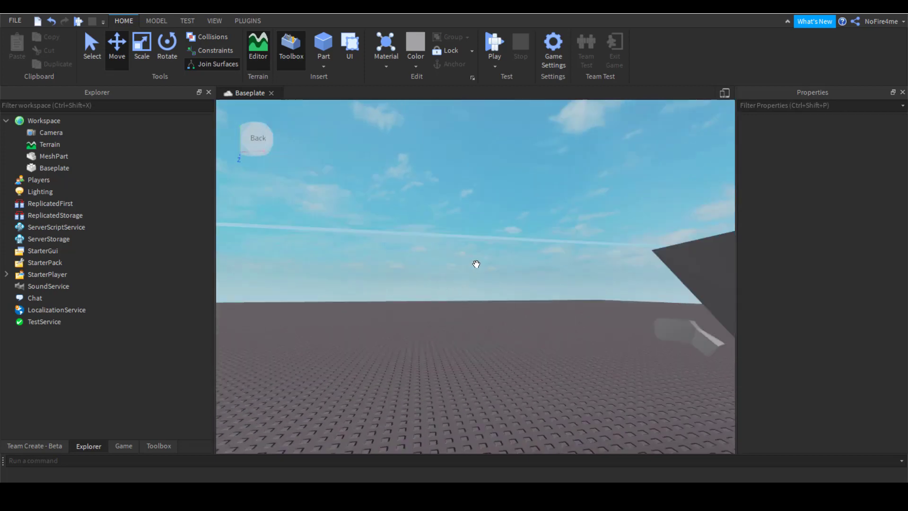
{"action": "left_click_drag", "start_coordinate": [475, 264], "coordinate": [467, 263]}
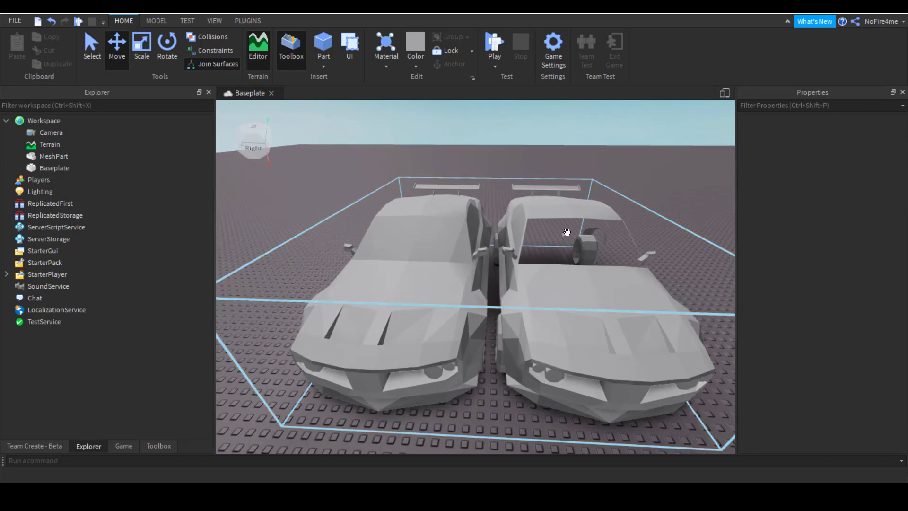
{"action": "left_click", "coordinate": [332, 207]}
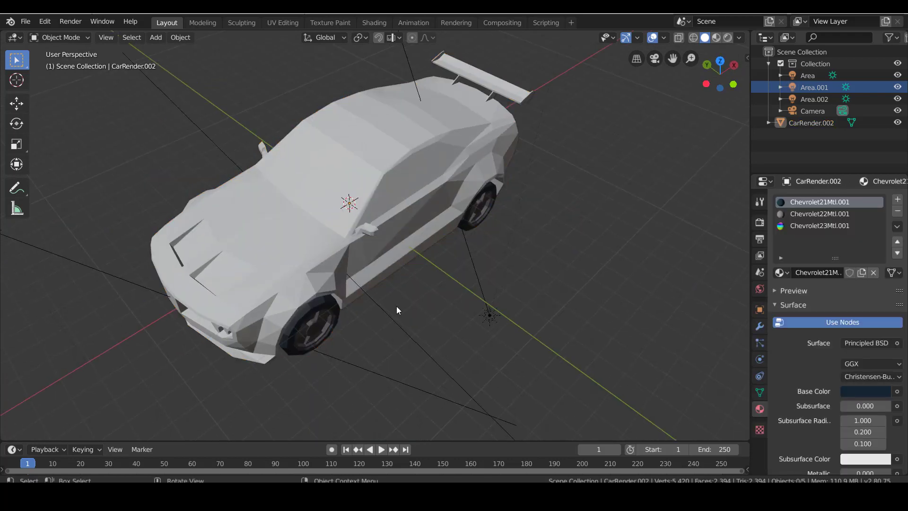
{"action": "left_click_drag", "start_coordinate": [398, 311], "coordinate": [388, 224]}
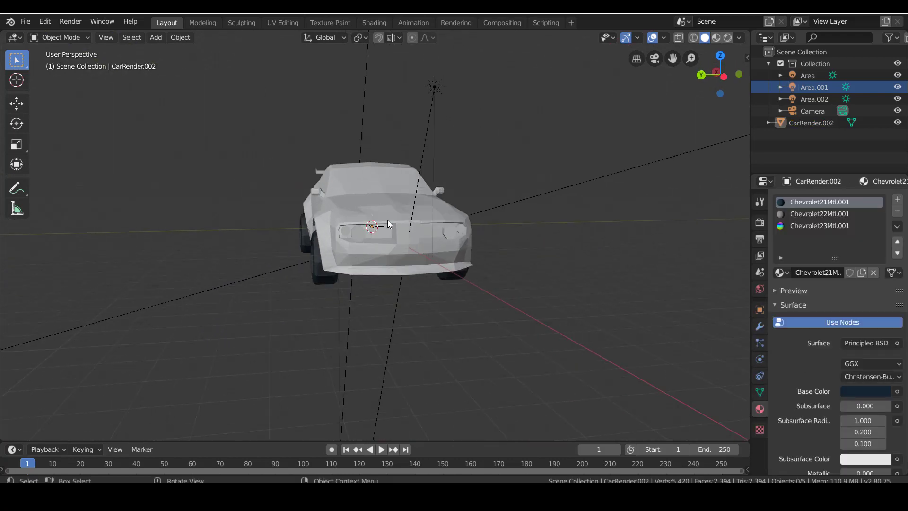
{"action": "key", "text": "z"}
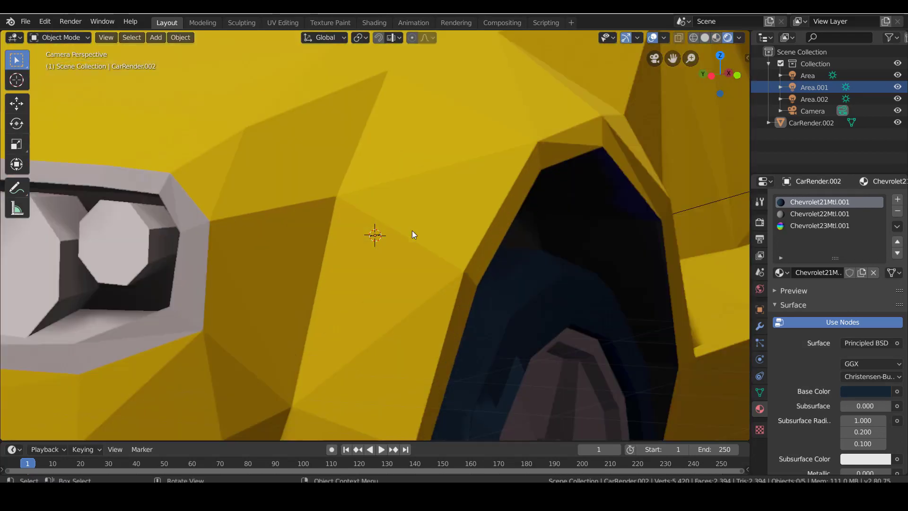
{"action": "scroll", "scroll_direction": "down", "scroll_amount": 3}
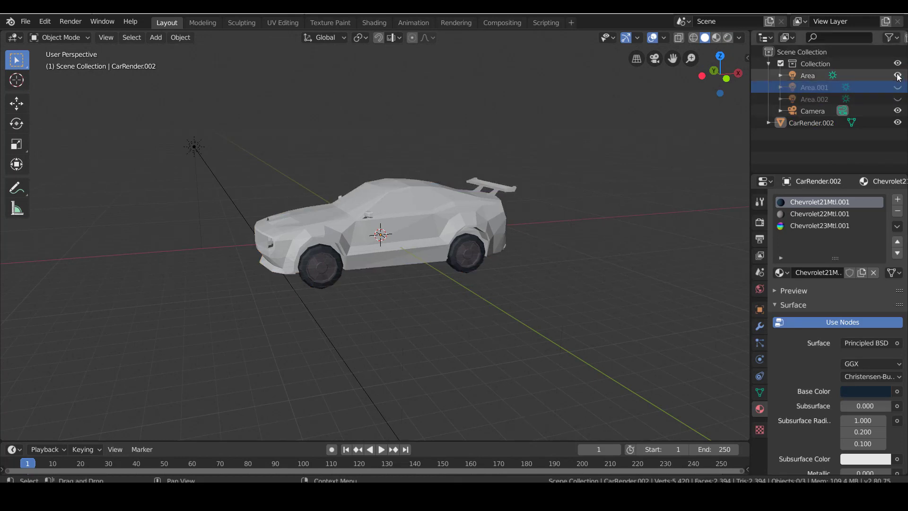
- In Edit Mode, select the Chevrolet23Mtl.001 material slot, then return to Object Mode
{"action": "left_click_drag", "start_coordinate": [381, 234], "coordinate": [487, 233]}
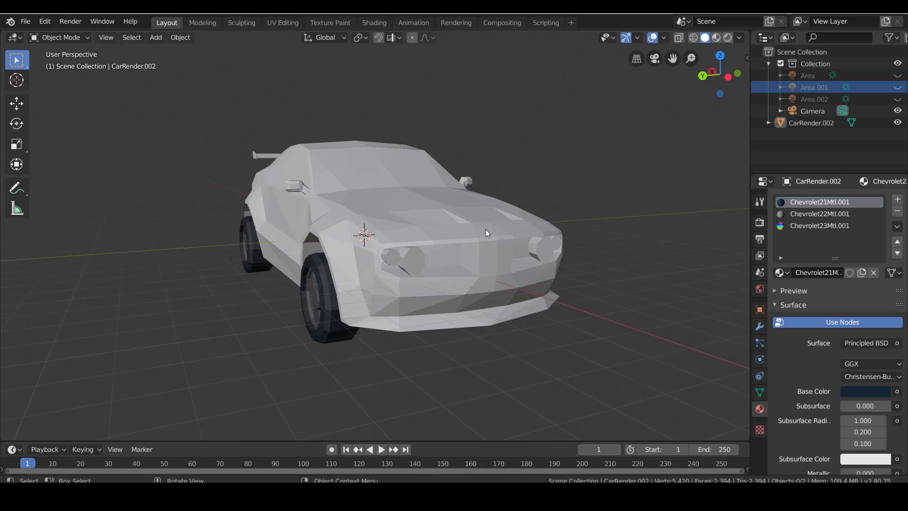
{"action": "key", "text": "Tab"}
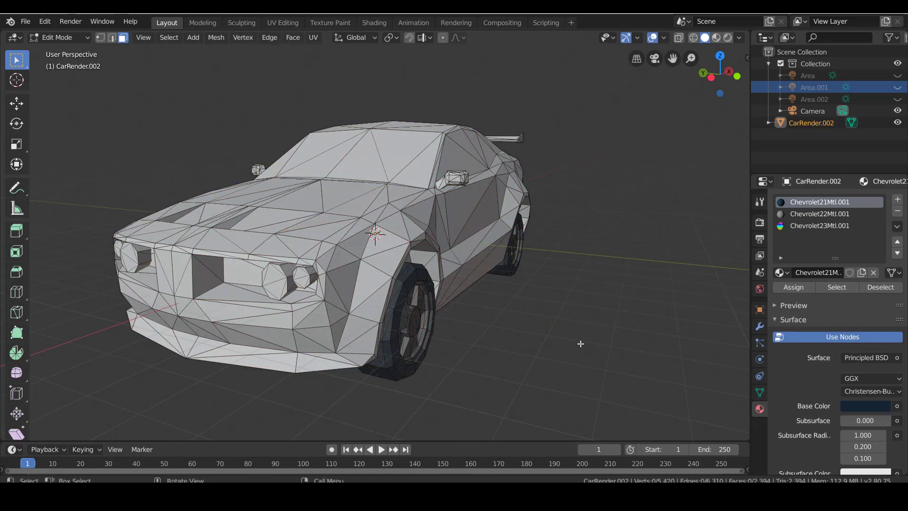
{"action": "left_click", "coordinate": [820, 225]}
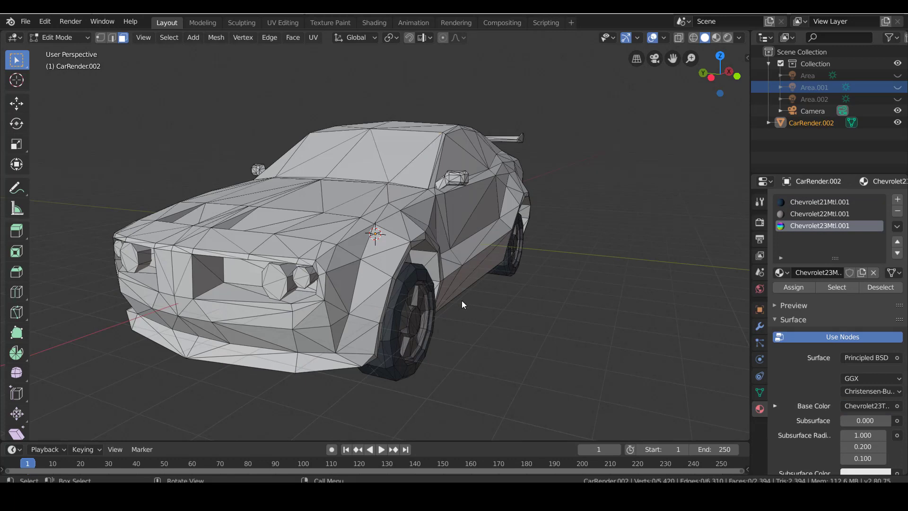
{"action": "key", "text": "Tab"}
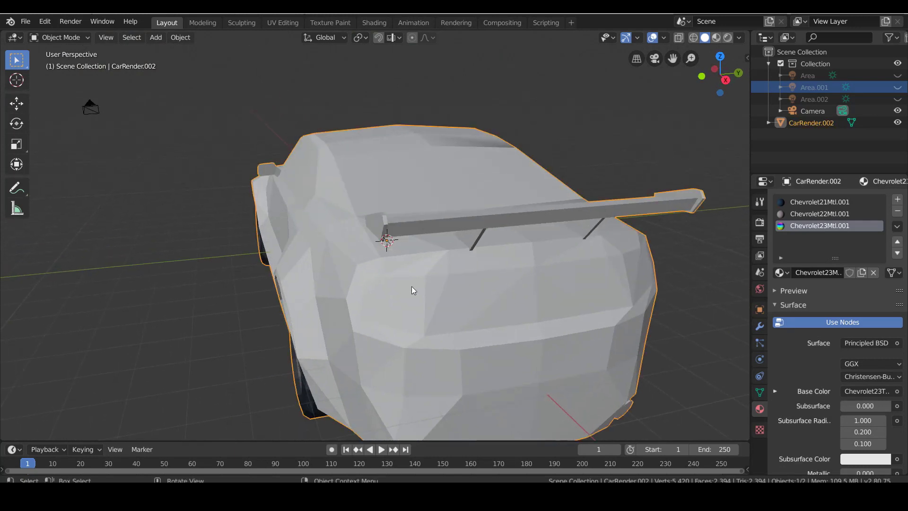
- Orbit around the car to check its sides, underside and front, then select it
{"action": "left_click_drag", "start_coordinate": [413, 290], "coordinate": [426, 246]}
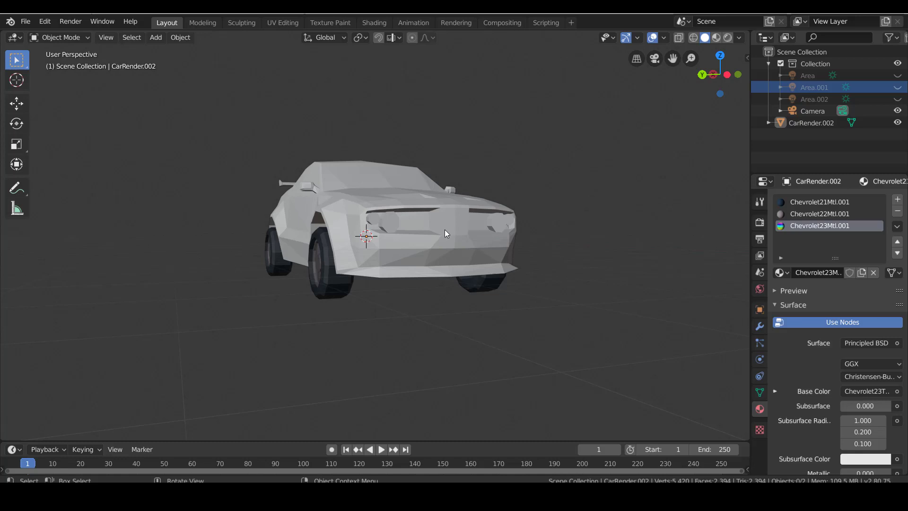
{"action": "scroll", "scroll_direction": "up", "scroll_amount": 3}
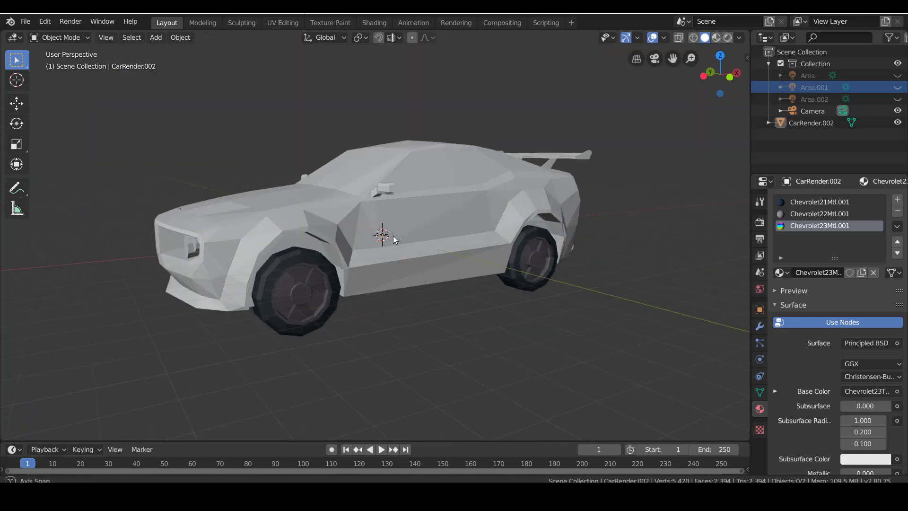
{"action": "left_click_drag", "start_coordinate": [394, 240], "coordinate": [356, 263]}
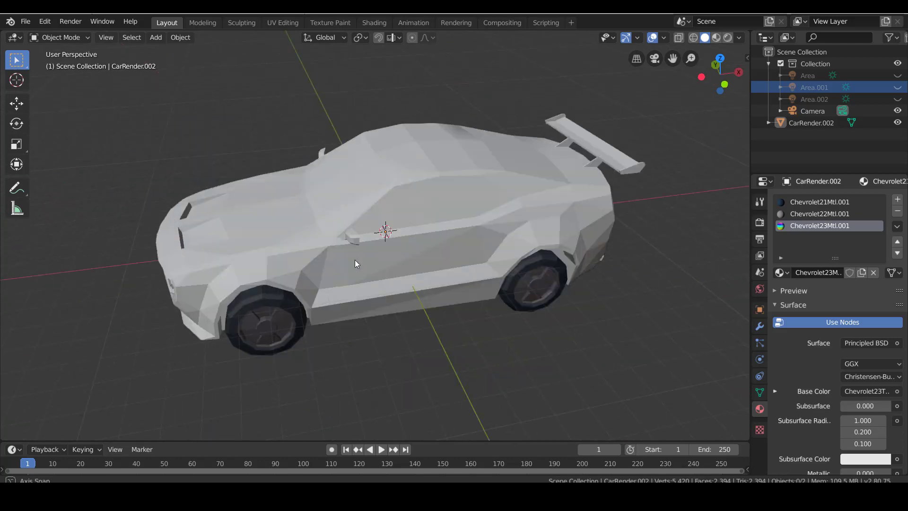
{"action": "left_click", "coordinate": [25, 21]}
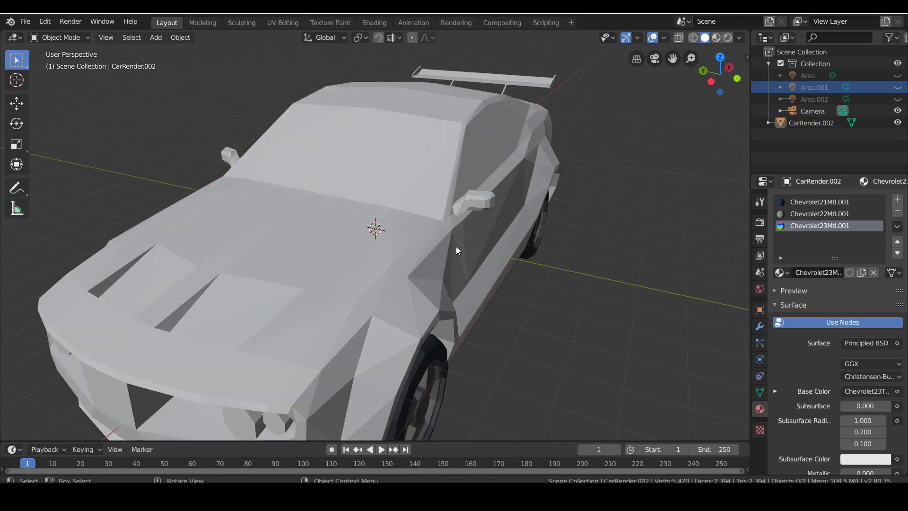
{"action": "left_click_drag", "start_coordinate": [456, 250], "coordinate": [478, 237]}
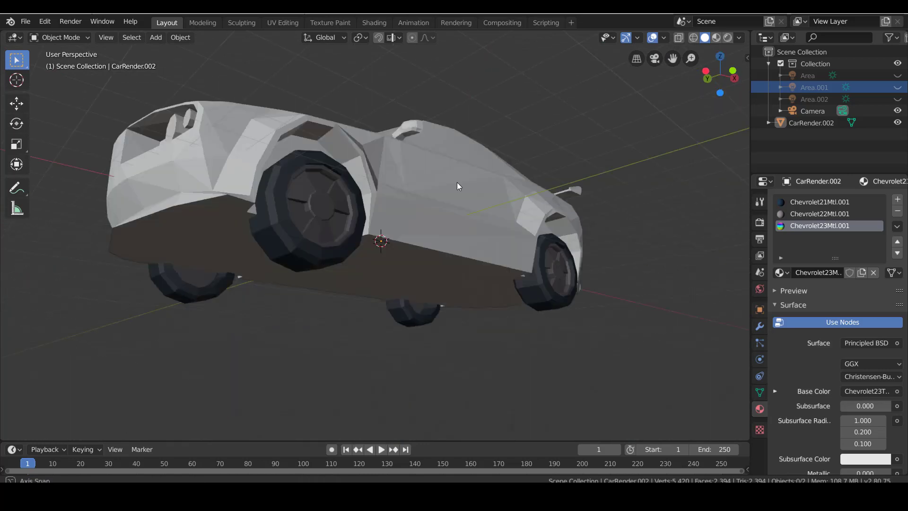
{"action": "left_click_drag", "start_coordinate": [457, 186], "coordinate": [527, 260]}
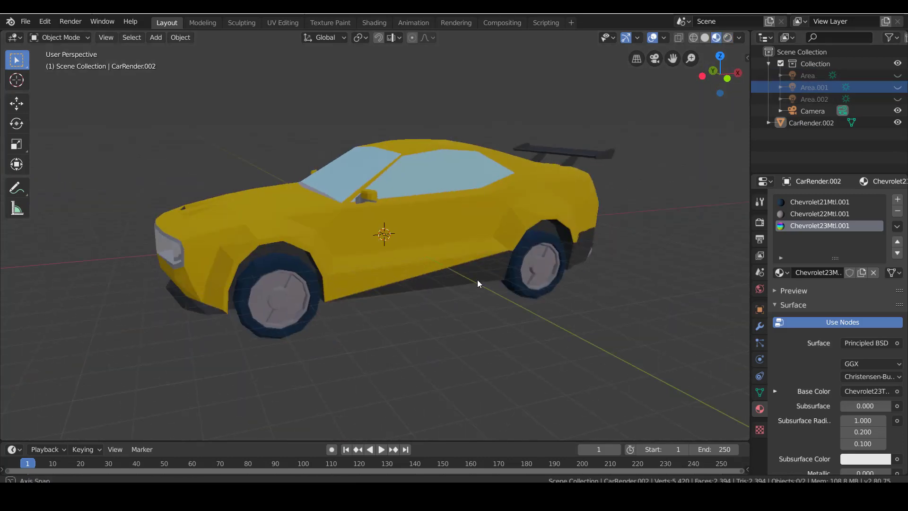
{"action": "left_click_drag", "start_coordinate": [478, 284], "coordinate": [493, 242]}
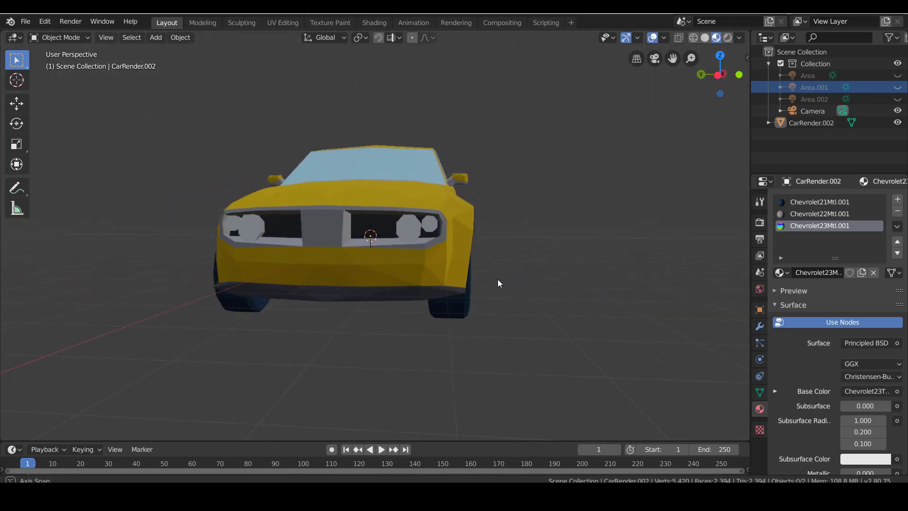
{"action": "left_click", "coordinate": [705, 37]}
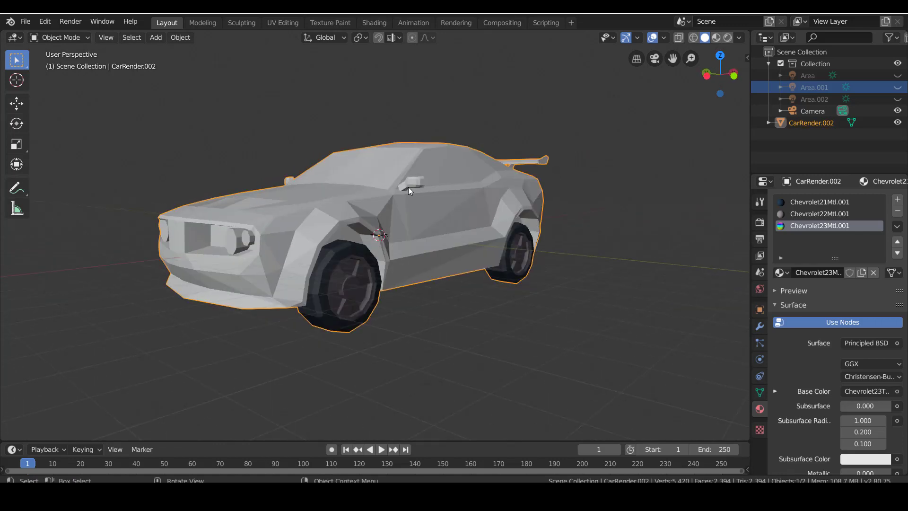
- Rename the car object to 'Car Test' and bring up the viewport overlay options
{"action": "double_click", "coordinate": [811, 122]}
{"action": "type", "text": "Car Test"}
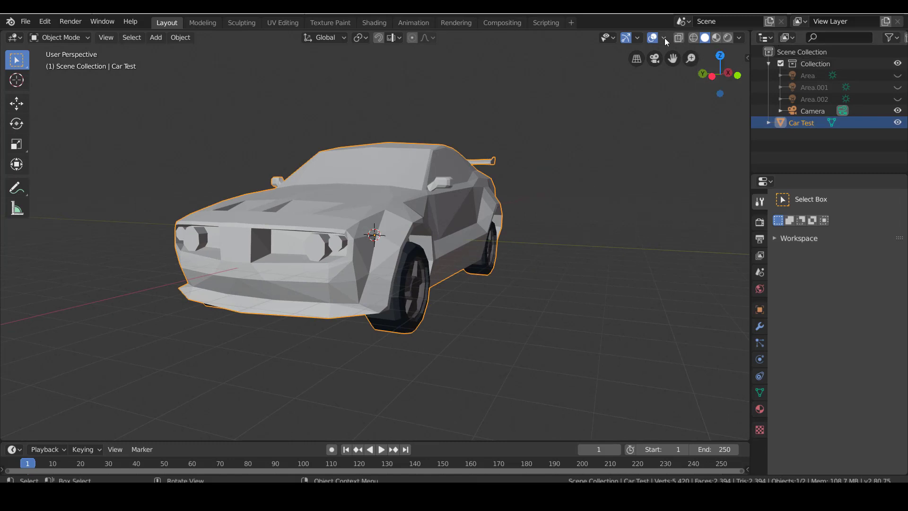
{"action": "left_click", "coordinate": [664, 37]}
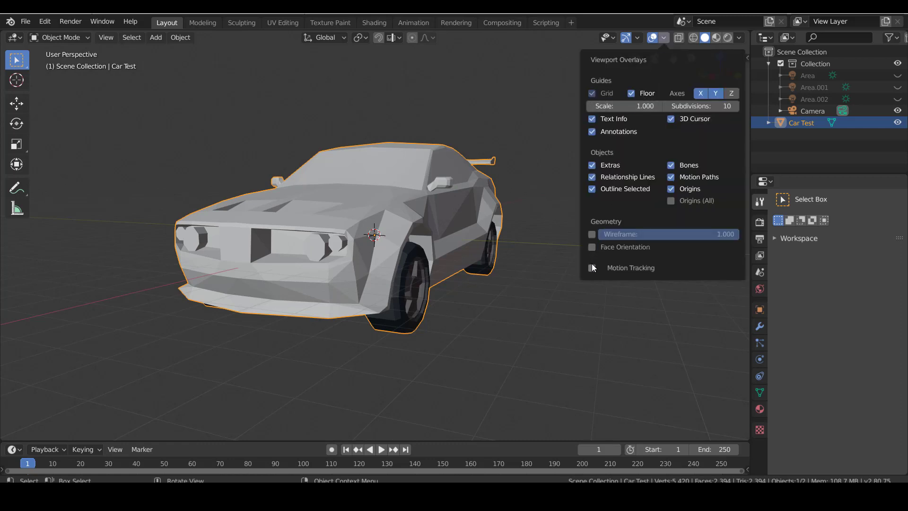
{"action": "mouse_move", "coordinate": [592, 247]}
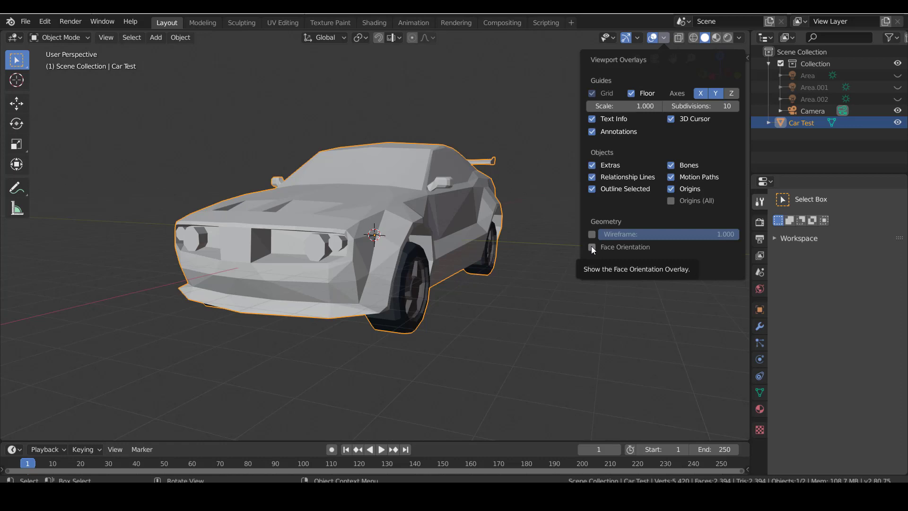
- Enable the Face Orientation overlay and orbit around the car to spot the red windshield
{"action": "left_click", "coordinate": [592, 247]}
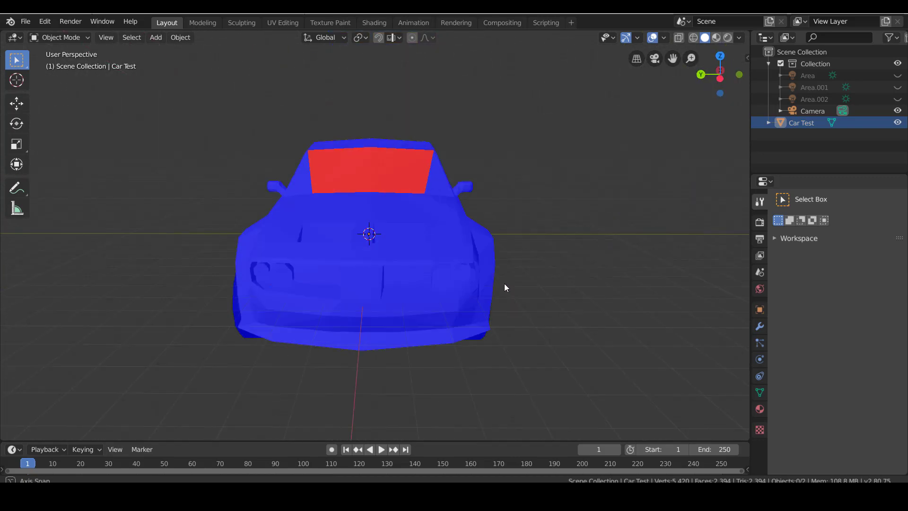
{"action": "left_click_drag", "start_coordinate": [504, 288], "coordinate": [393, 188]}
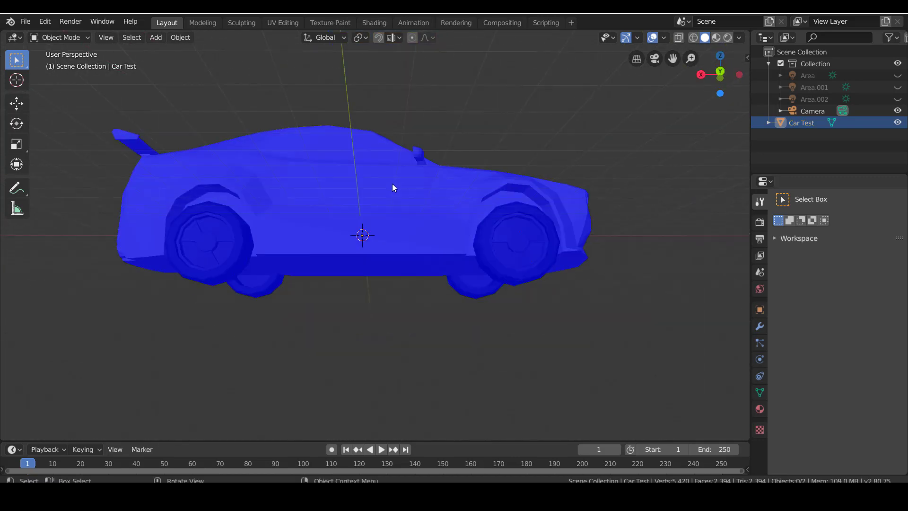
{"action": "scroll", "scroll_direction": "down", "scroll_amount": 3}
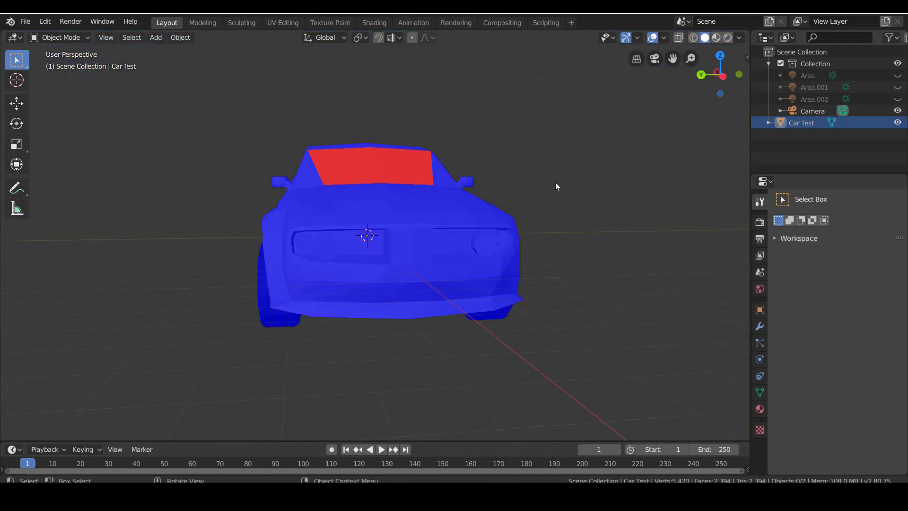
{"action": "scroll", "scroll_direction": "down", "scroll_amount": 3}
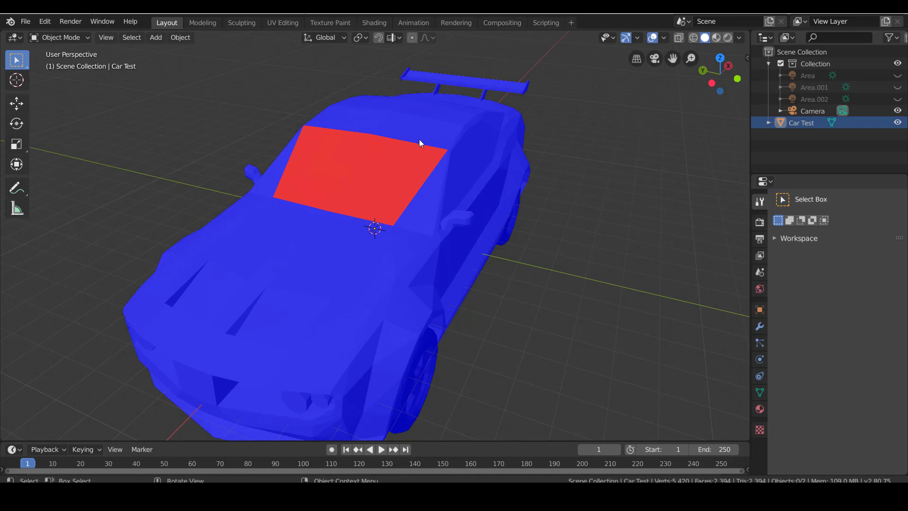
{"action": "mouse_move", "coordinate": [490, 172]}
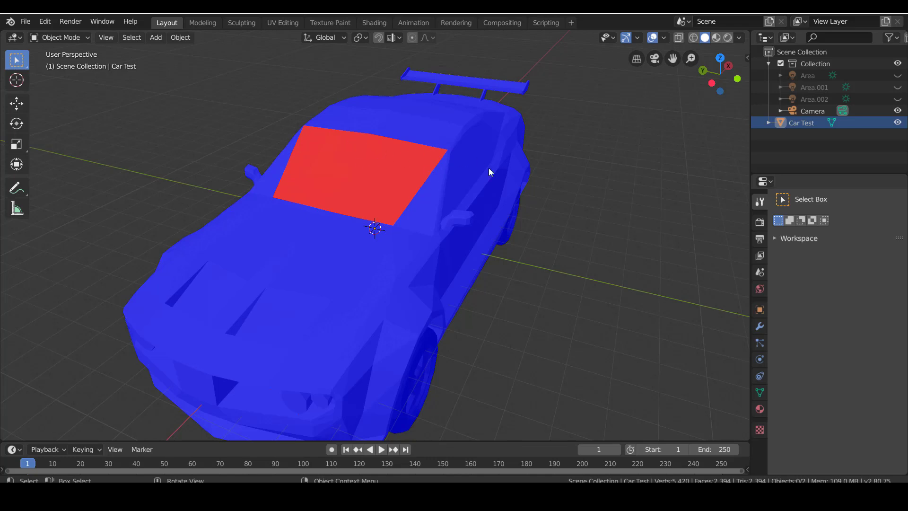
{"action": "left_click_drag", "start_coordinate": [490, 172], "coordinate": [400, 180]}
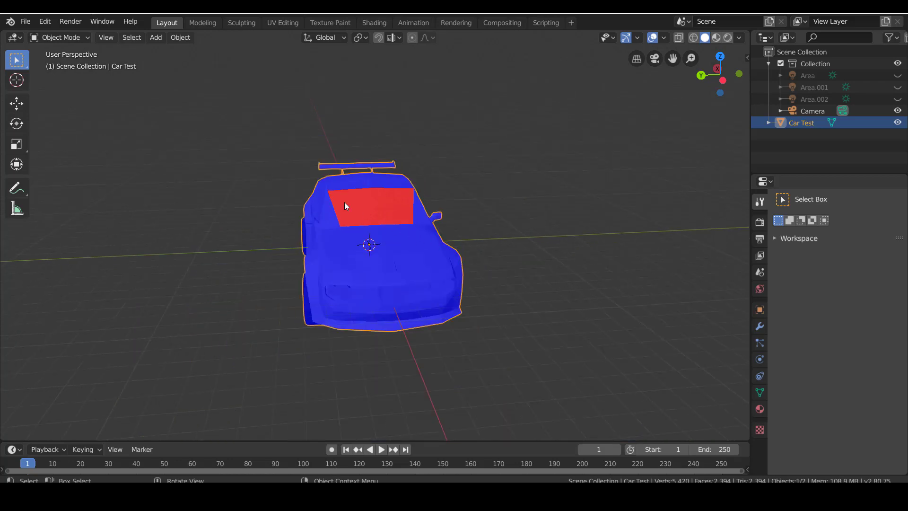
- Flip the windshield face normals with Mesh > Normals > Flip and return to Object Mode
{"action": "left_click", "coordinate": [60, 37]}
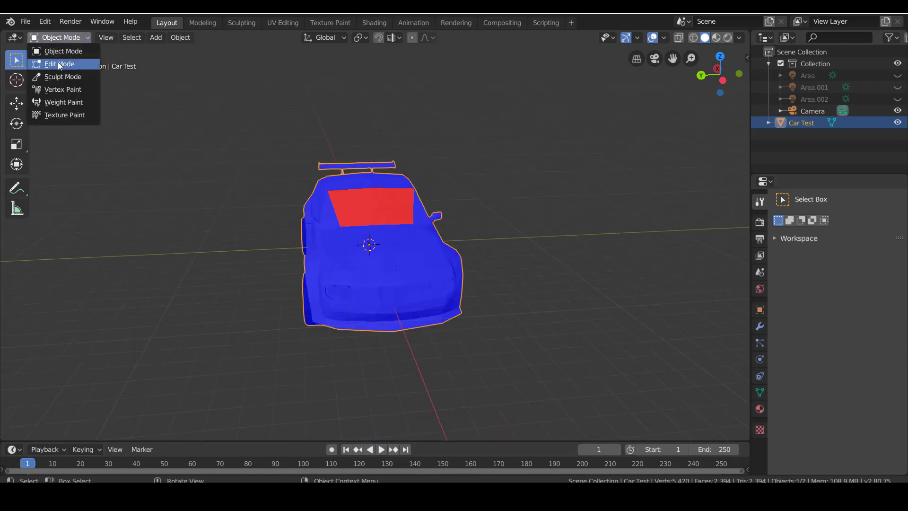
{"action": "left_click", "coordinate": [60, 64]}
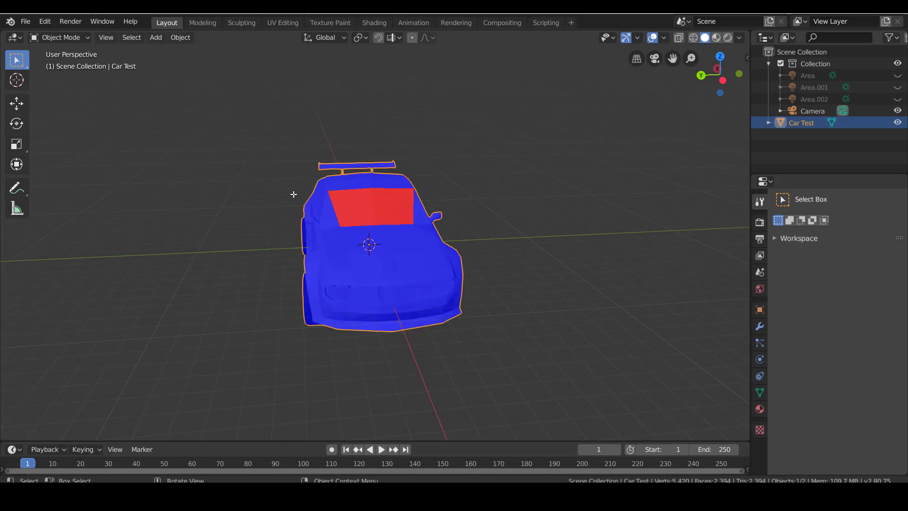
{"action": "key", "text": "Tab"}
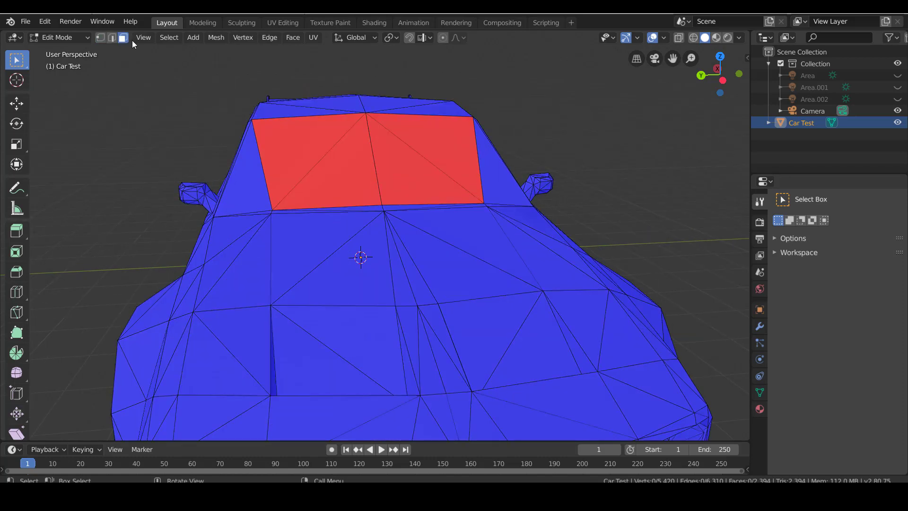
{"action": "key", "text": "KP_1"}
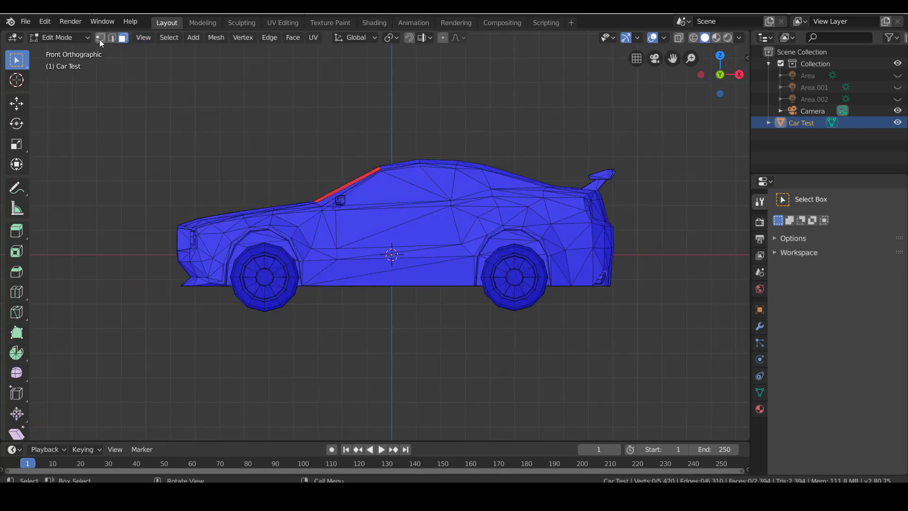
{"action": "left_click", "coordinate": [111, 36]}
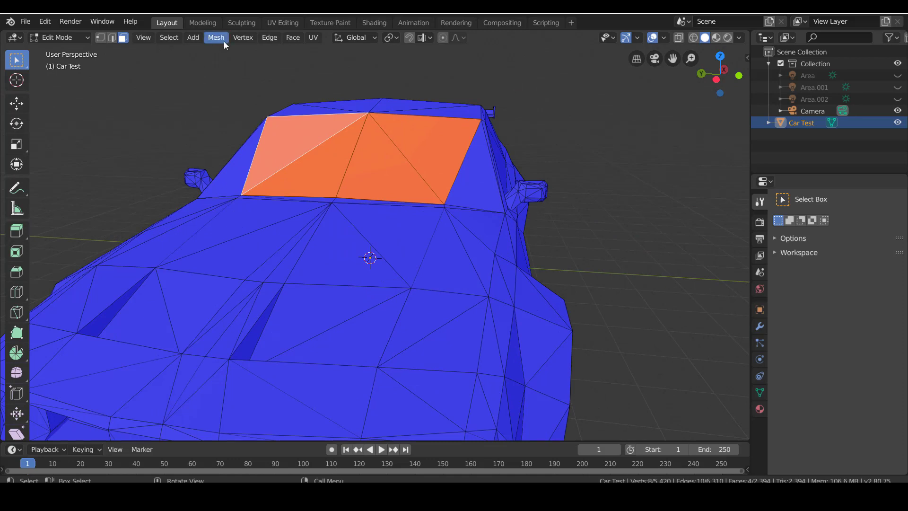
{"action": "left_click", "coordinate": [215, 37]}
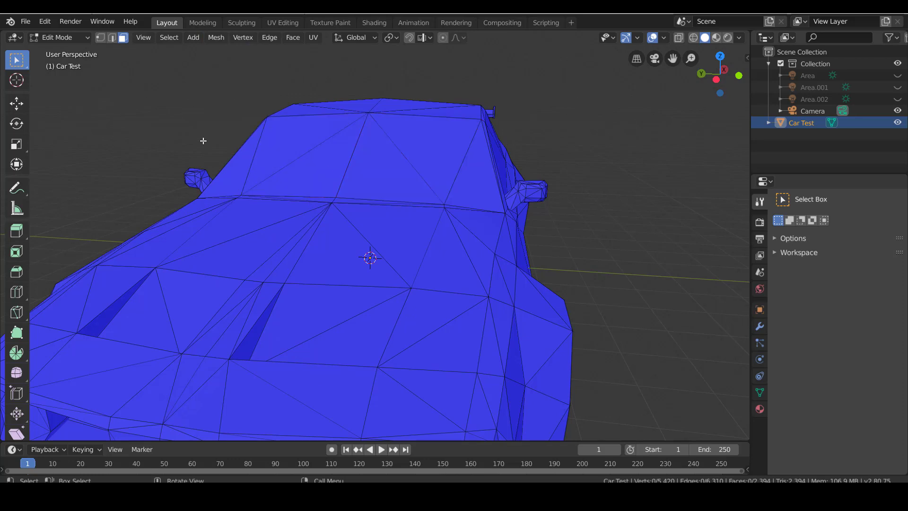
{"action": "key", "text": "Tab"}
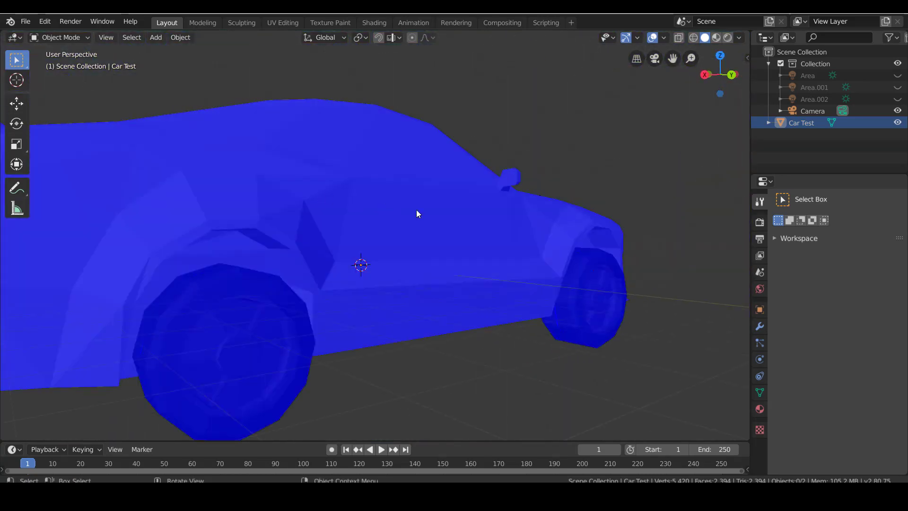
- Orbit around the all-blue car, then bring up the File > Export formats to Wavefront (.obj)
{"action": "left_click_drag", "start_coordinate": [417, 214], "coordinate": [297, 196]}
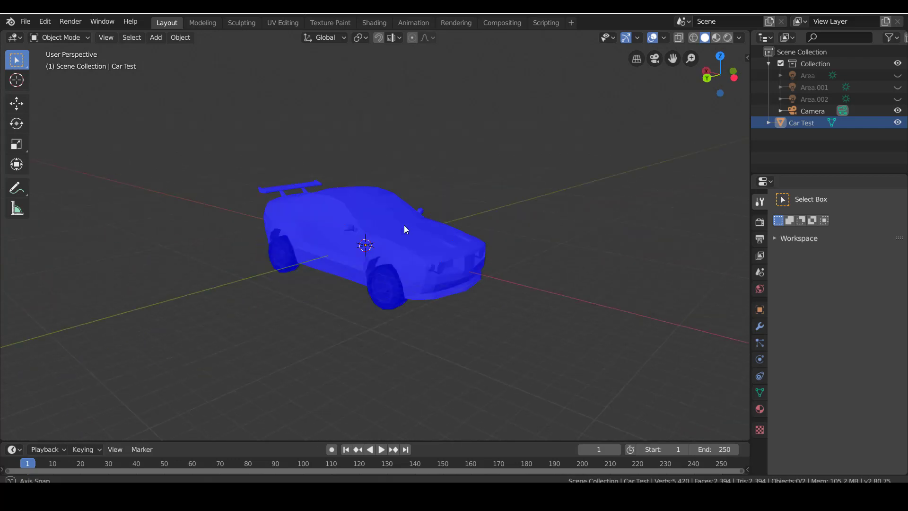
{"action": "left_click_drag", "start_coordinate": [406, 229], "coordinate": [339, 237]}
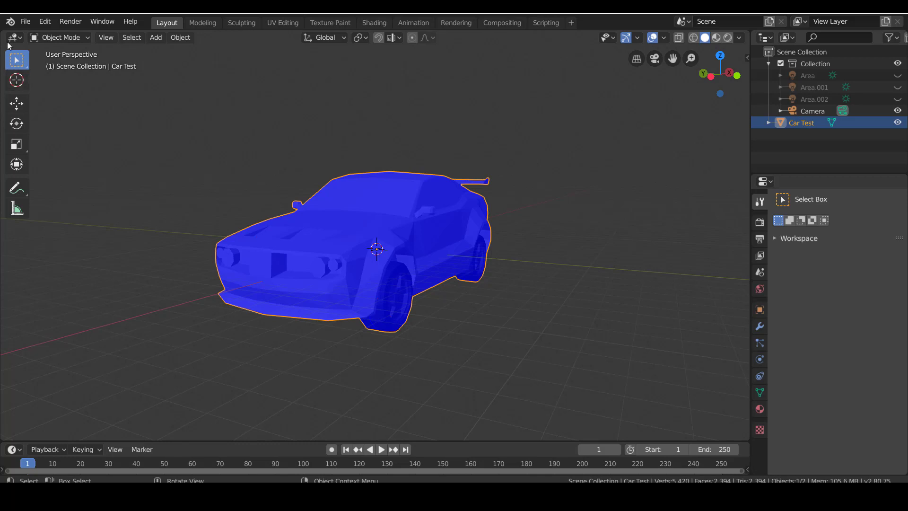
{"action": "left_click", "coordinate": [25, 22]}
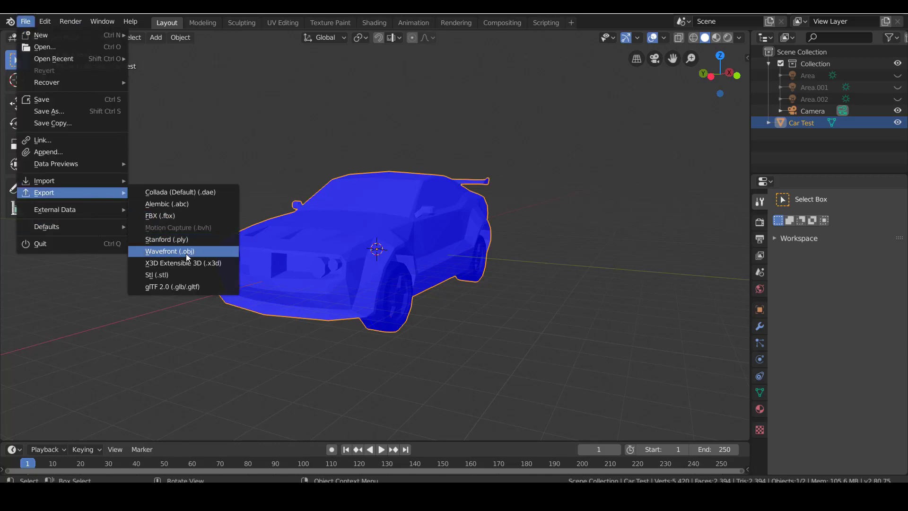